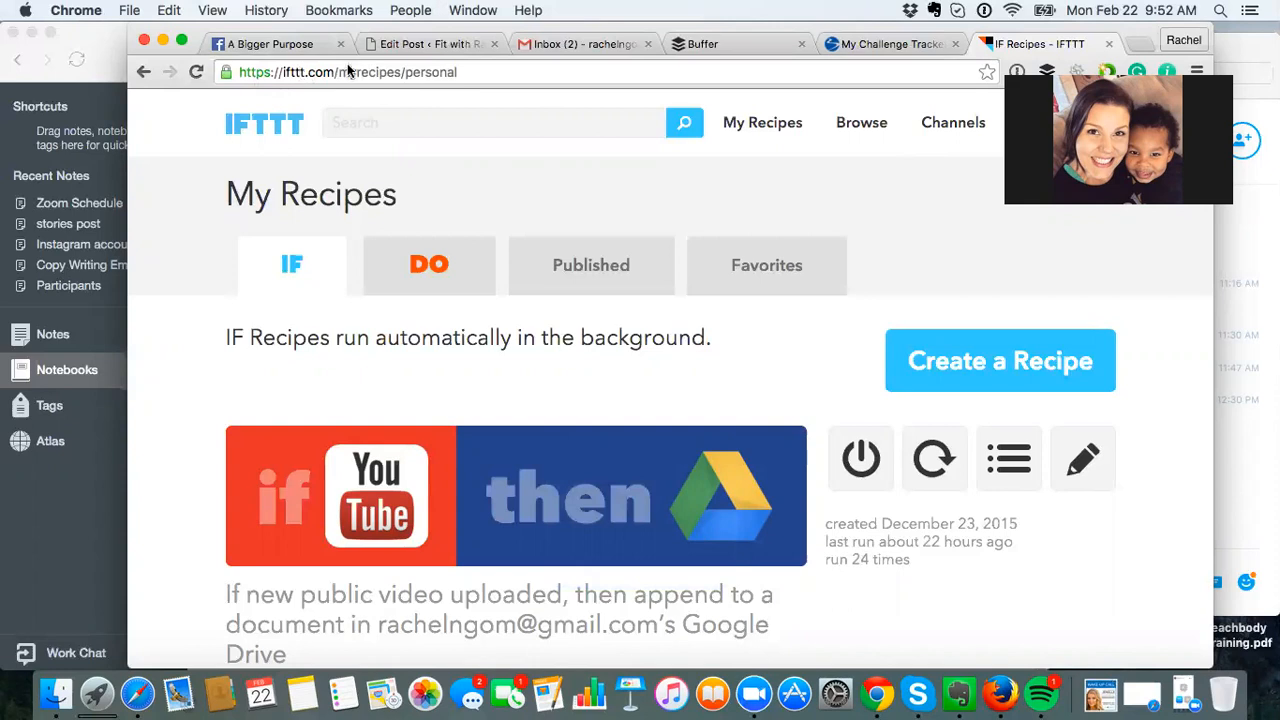
mouse_move(1122, 538)
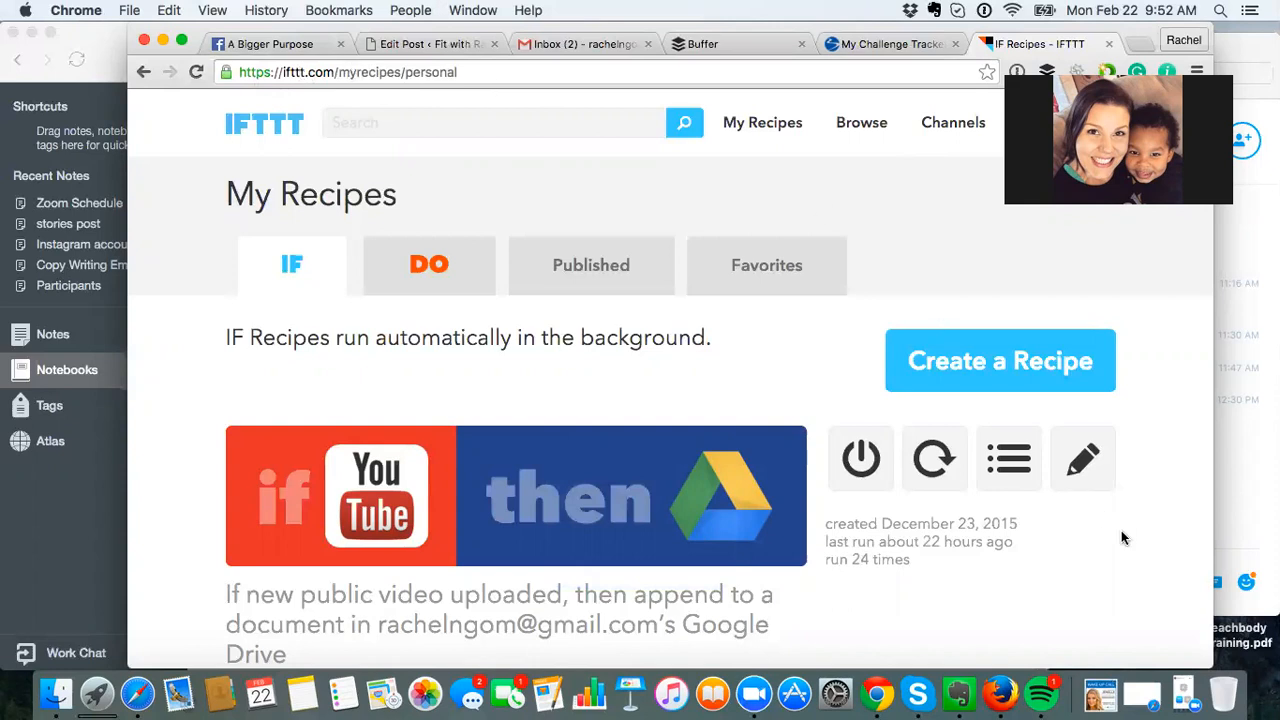
Step: Scroll the Evernote notebooks overview to the ifttt facebook page archive notebook with 2001 notes
scroll(down, 3)
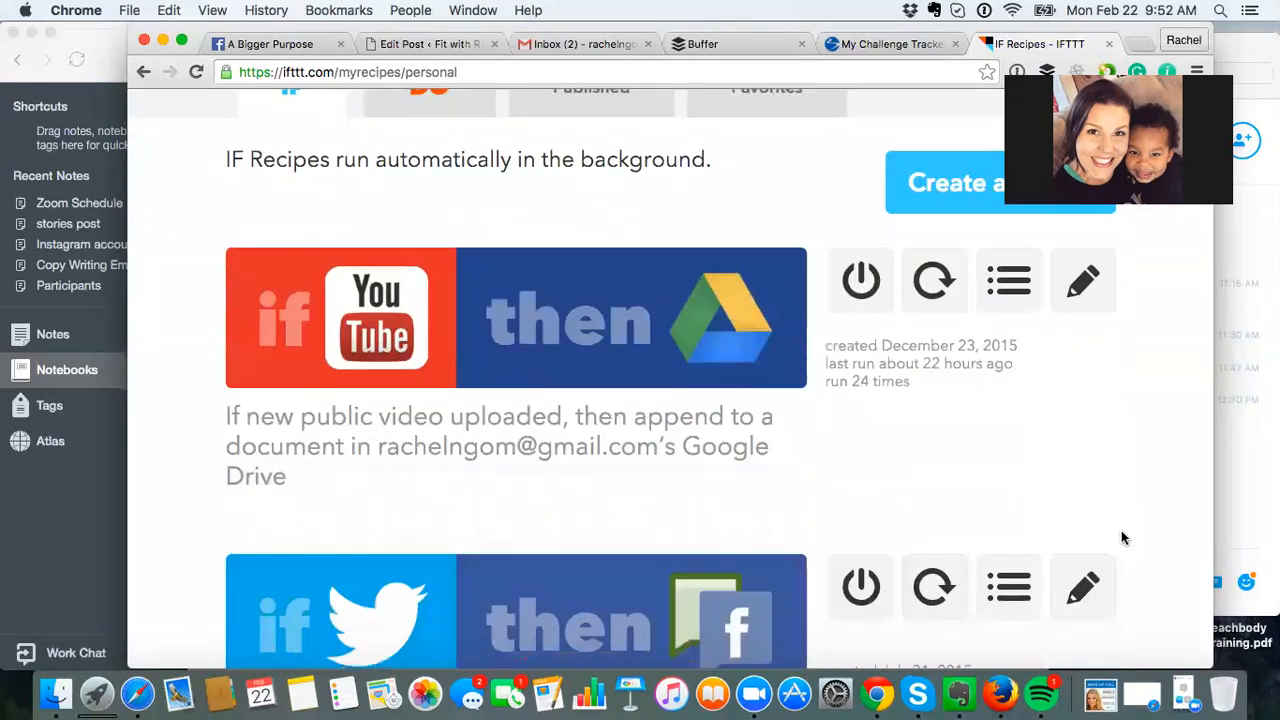
scroll(down, 3)
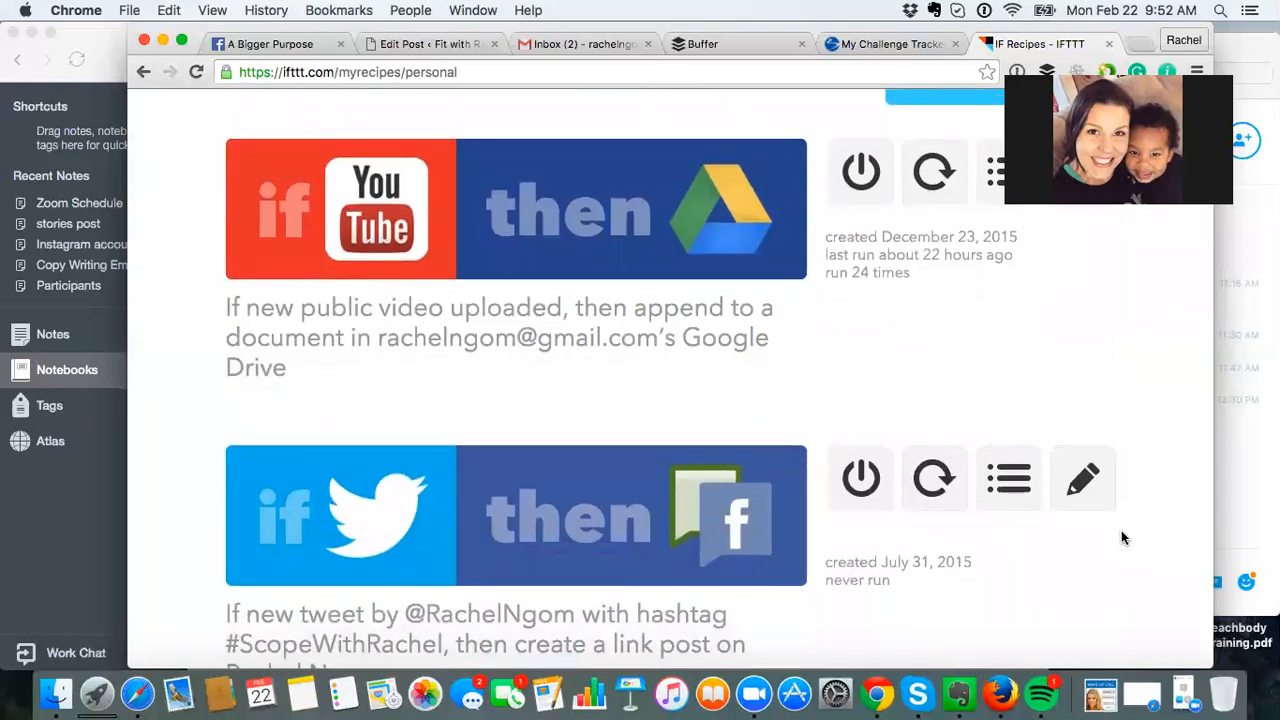
scroll(down, 3)
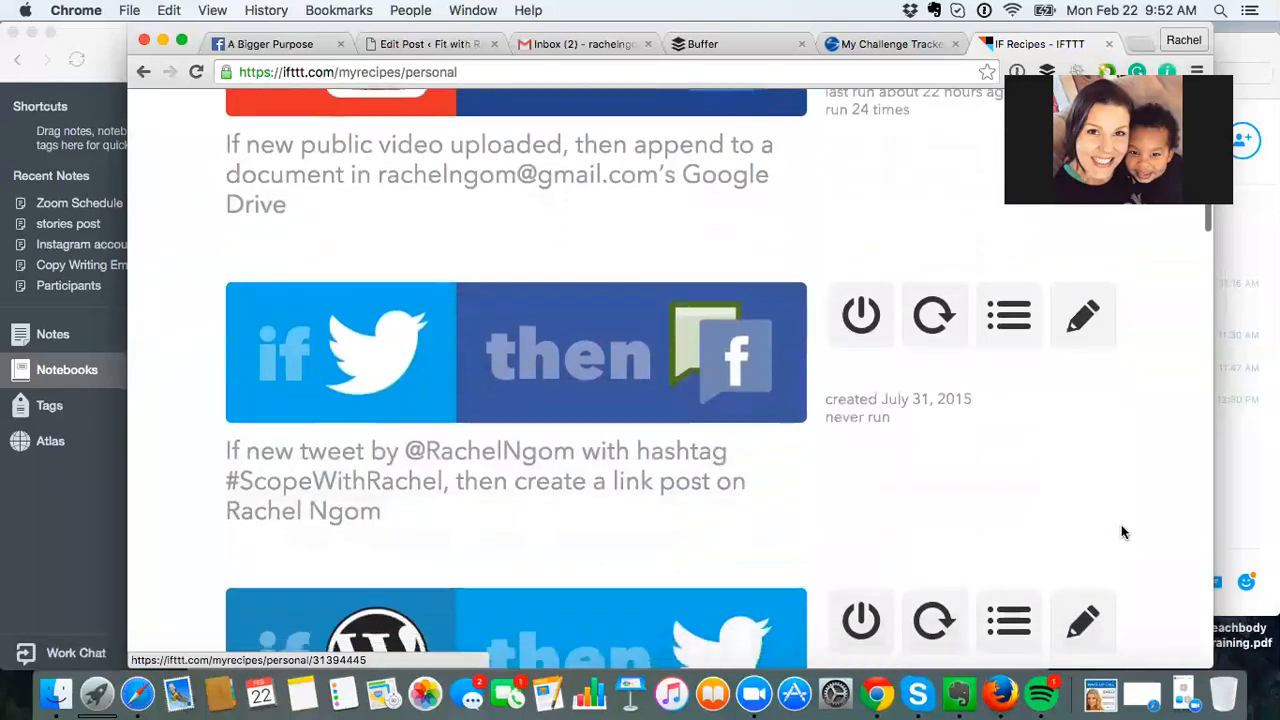
scroll(down, 3)
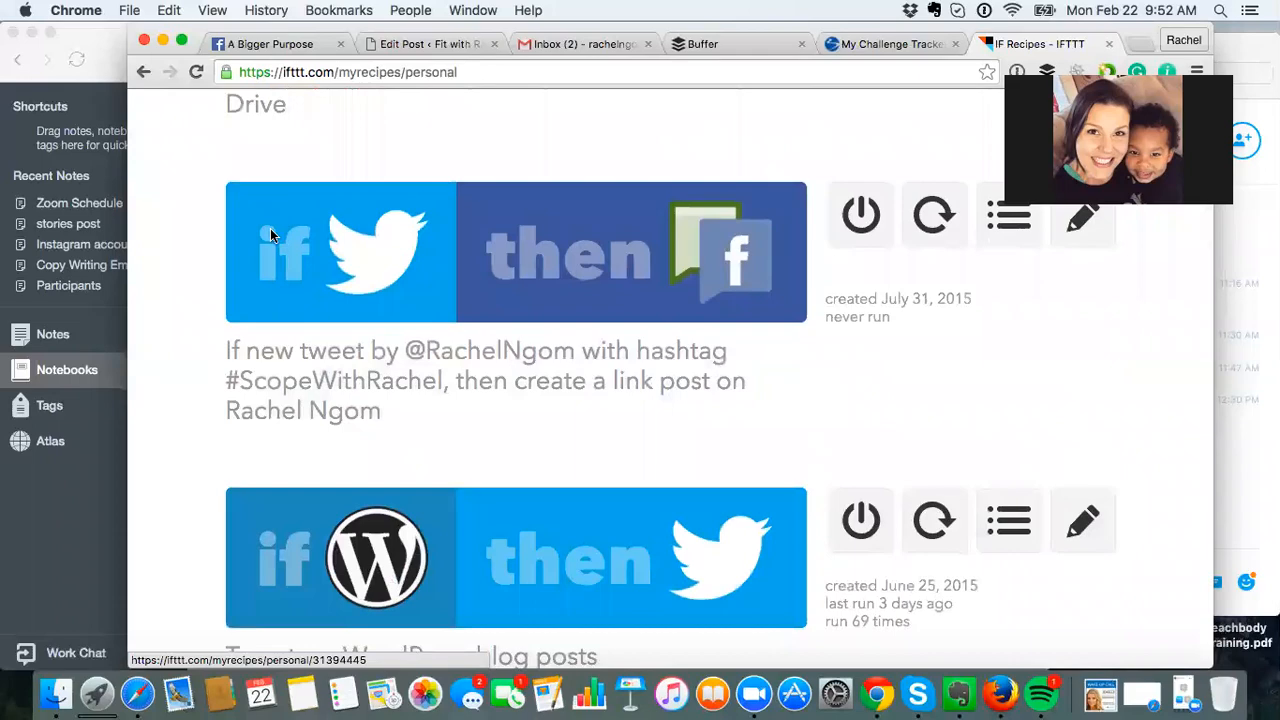
scroll(down, 3)
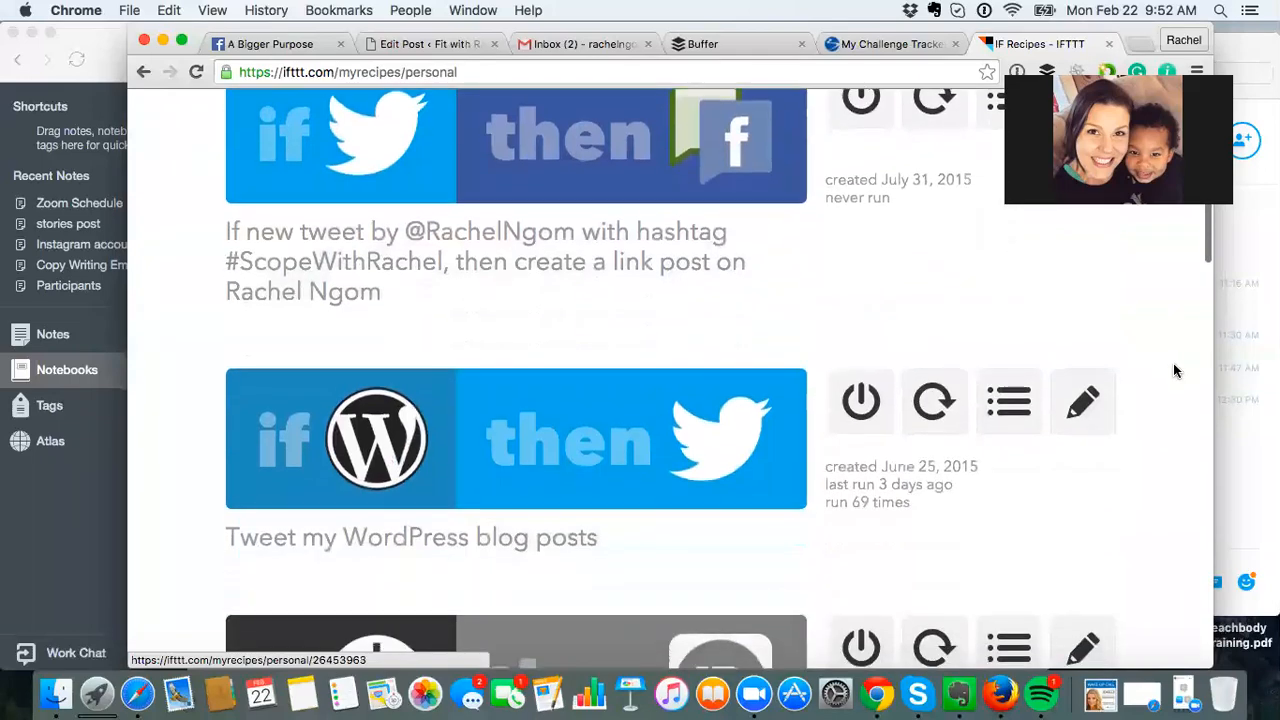
scroll(up, 3)
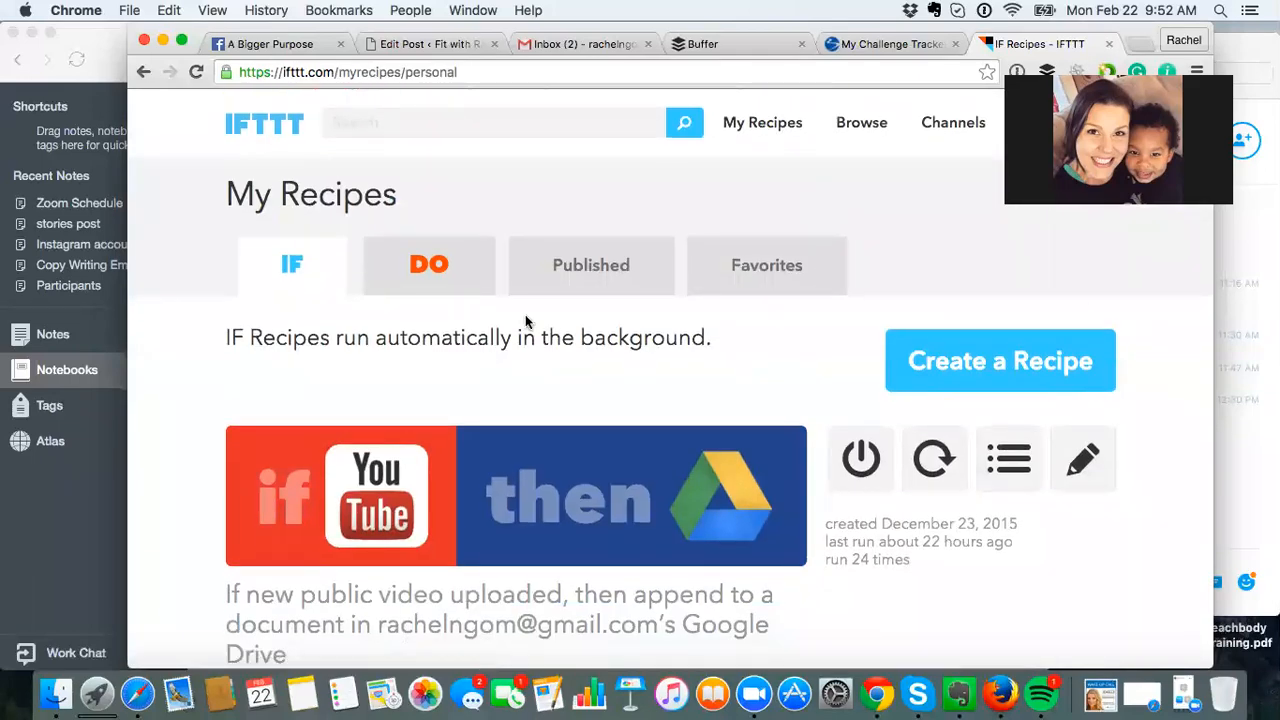
mouse_move(332, 470)
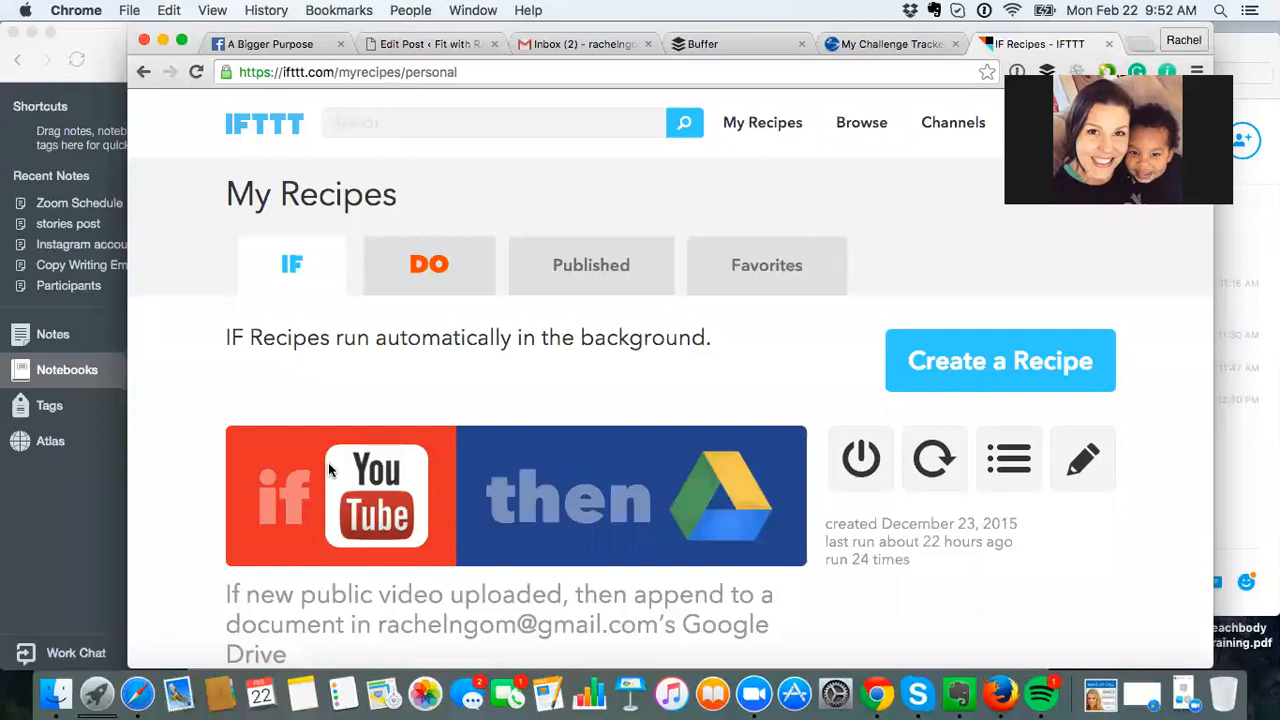
mouse_move(672, 458)
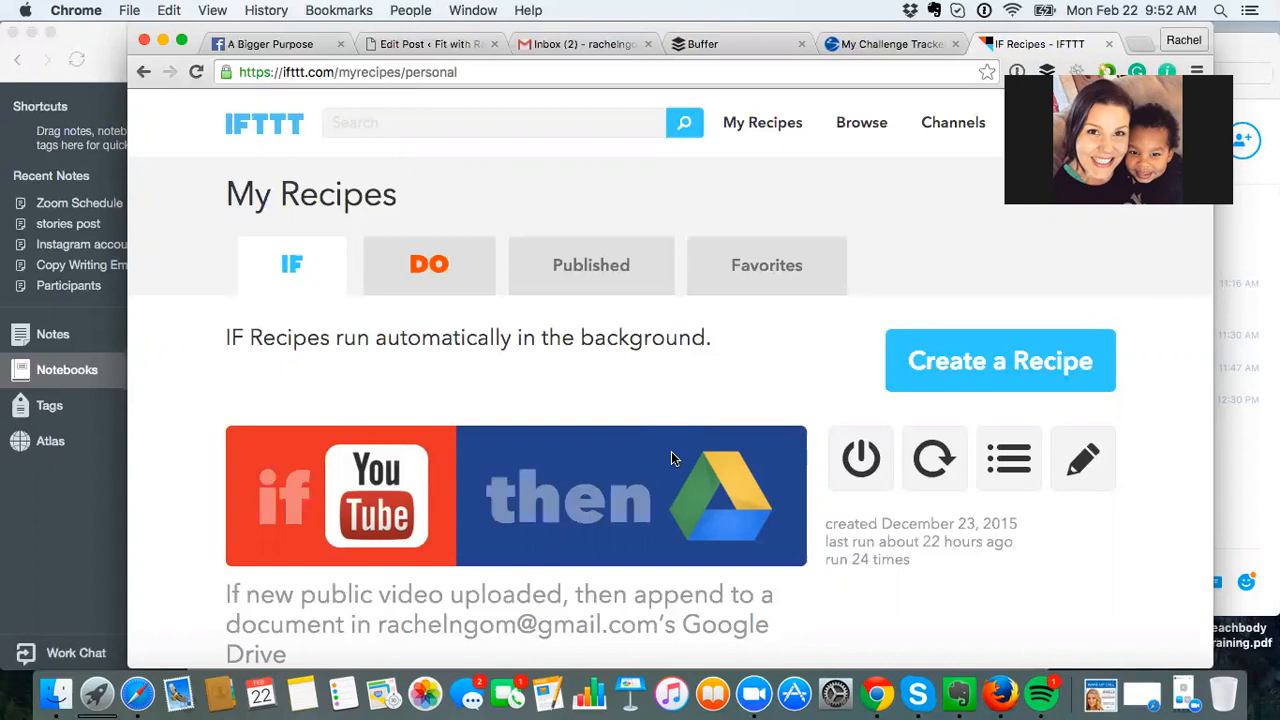
scroll(down, 3)
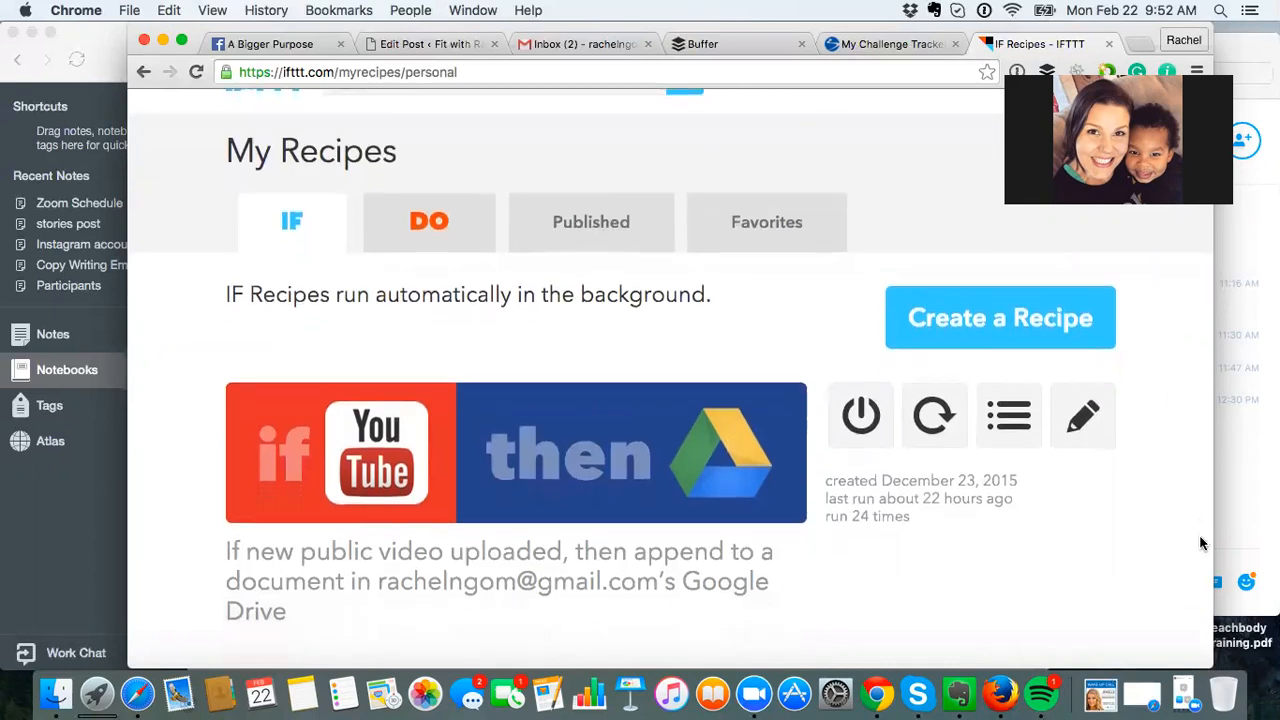
scroll(down, 3)
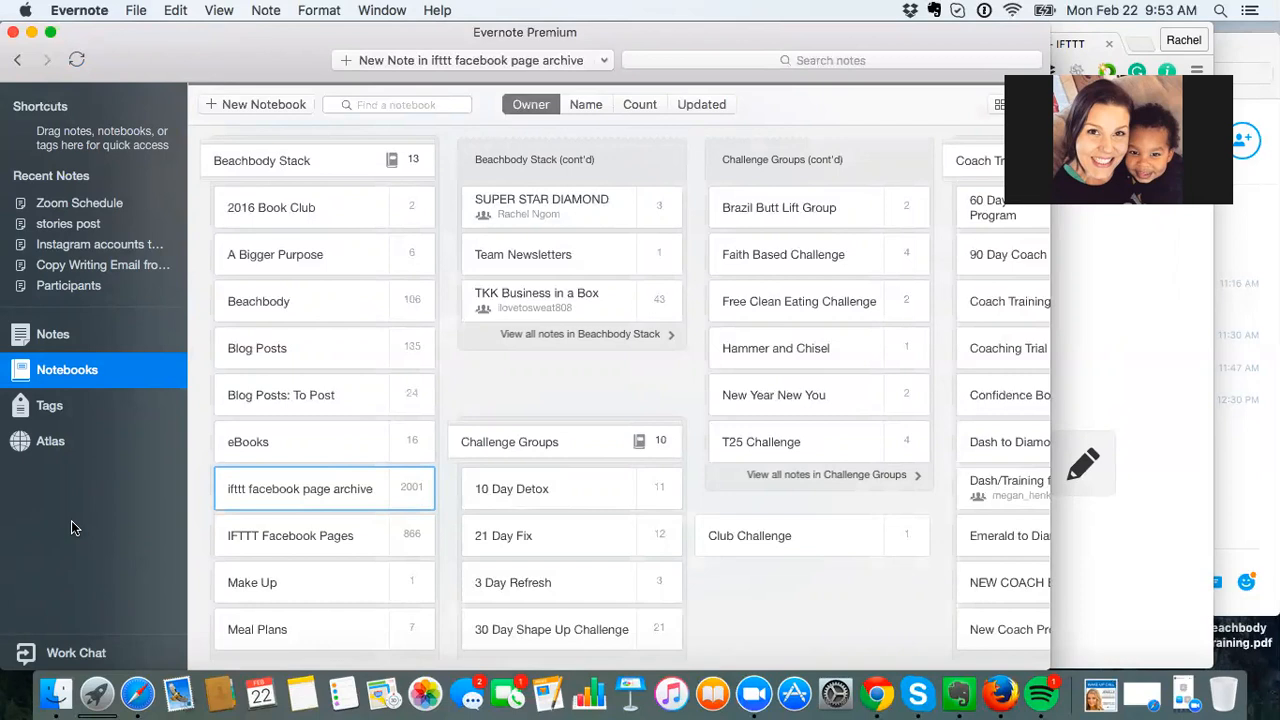
mouse_move(1004, 410)
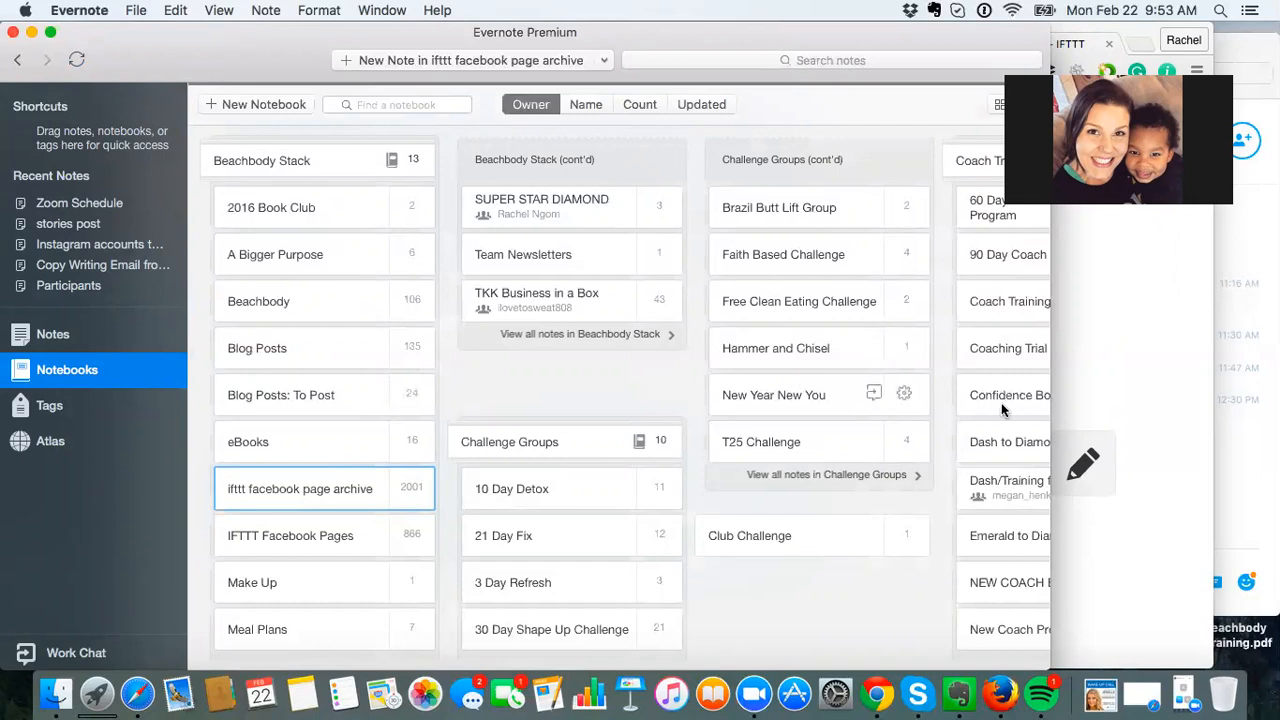
mouse_move(914, 32)
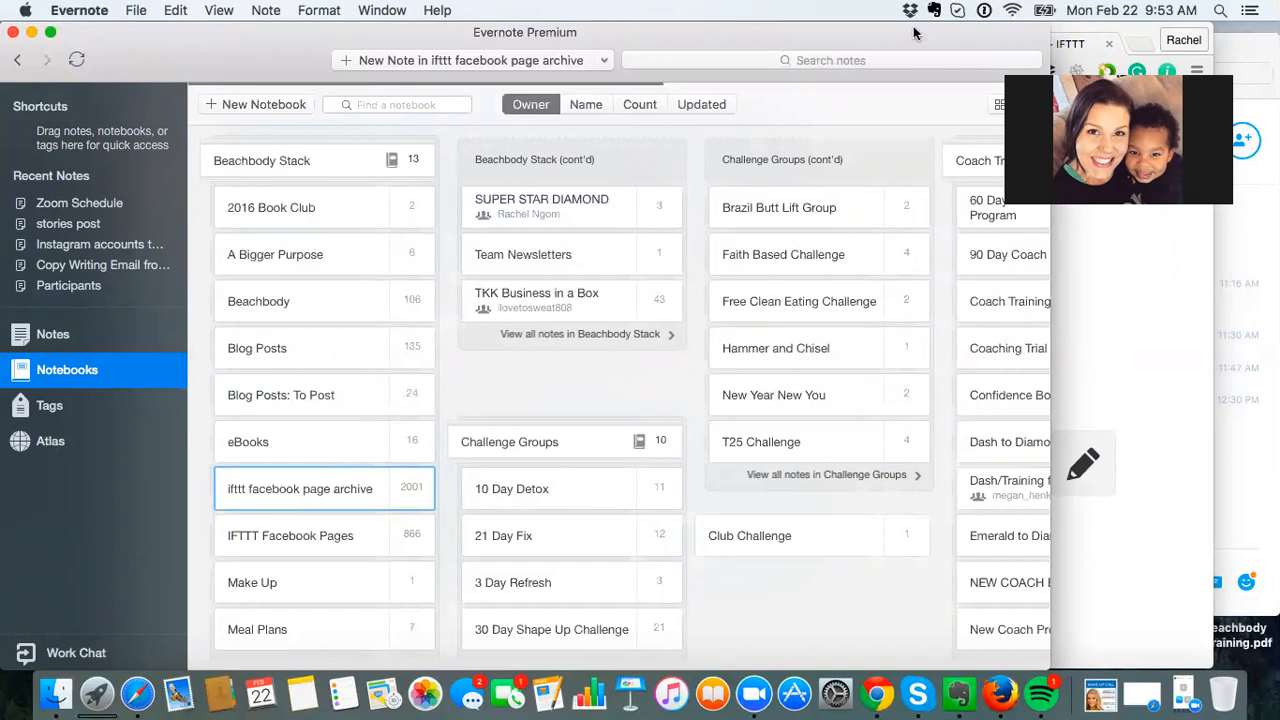
mouse_move(1136, 314)
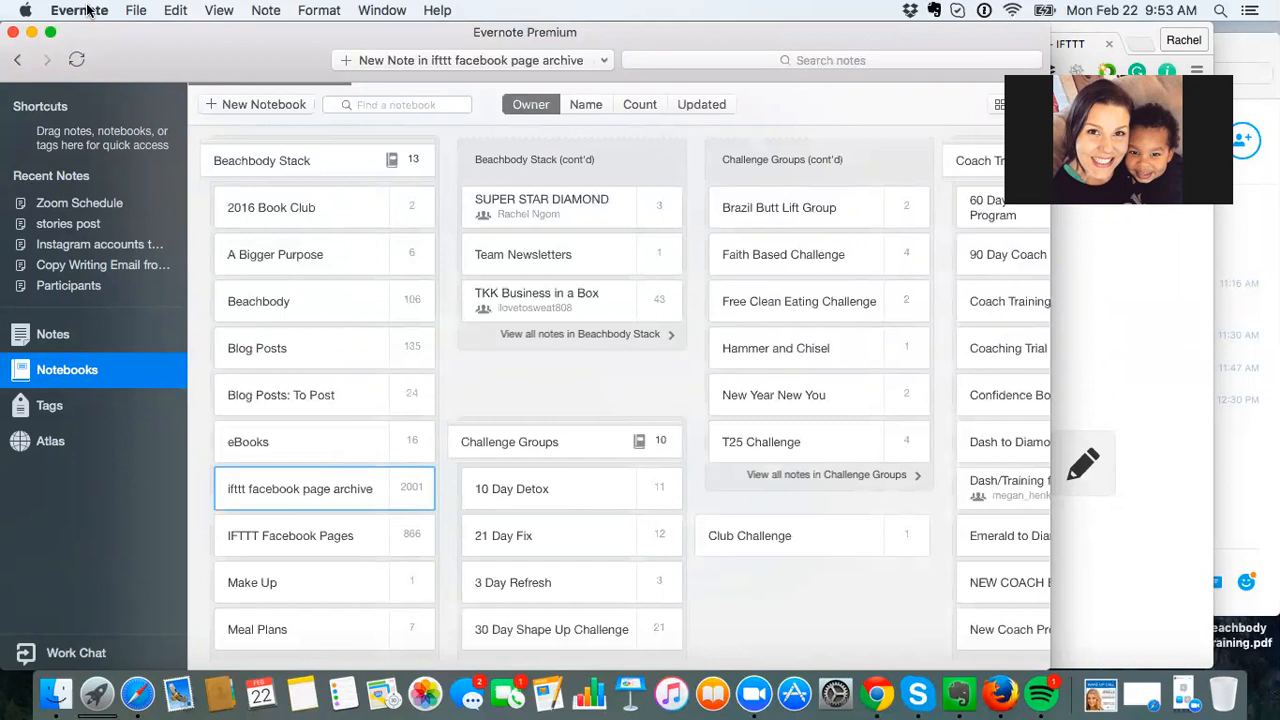
mouse_move(316, 508)
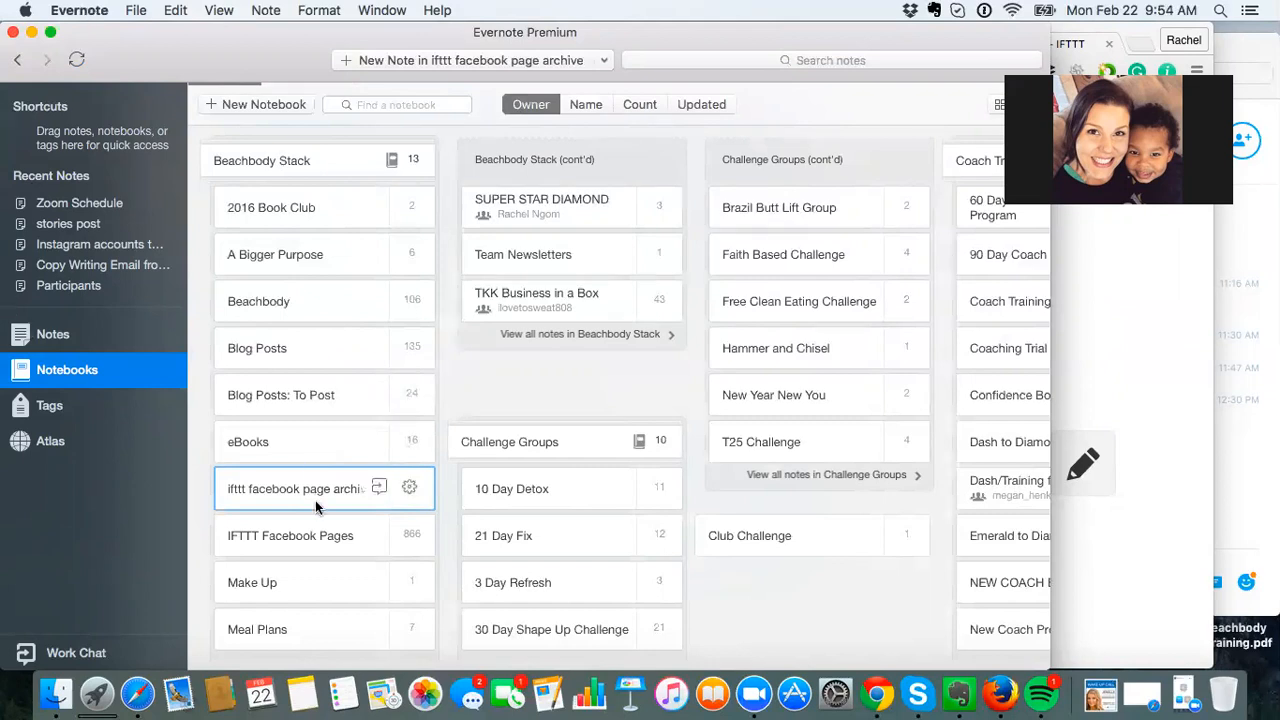
mouse_move(256, 500)
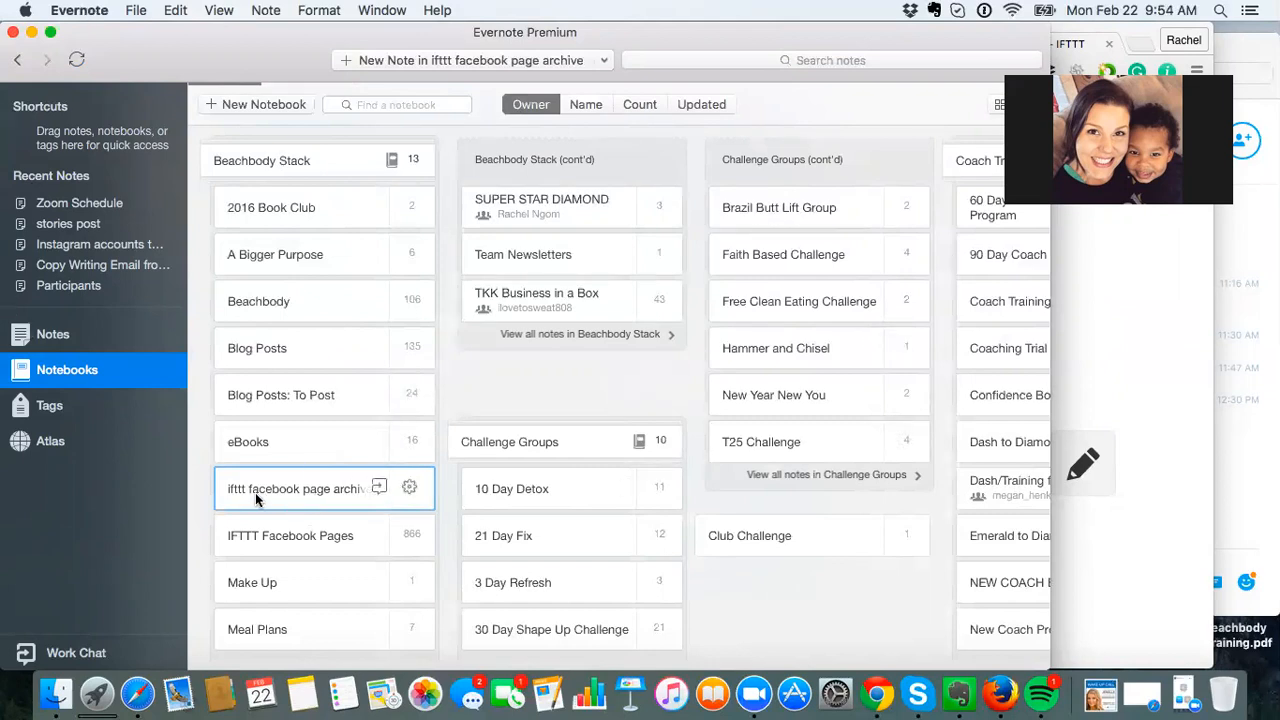
Step: Open the archive notebook and bring up the 'Fun day with little man' Facebook post note
double_click(296, 488)
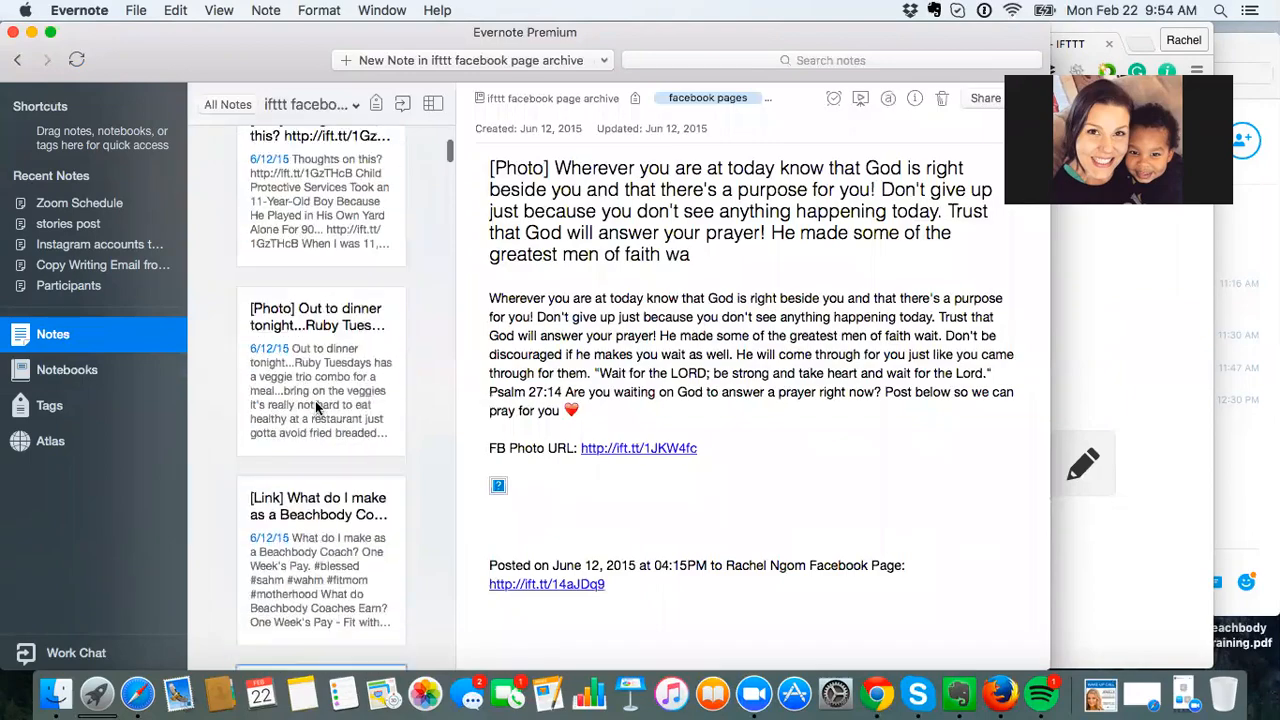
scroll(down, 3)
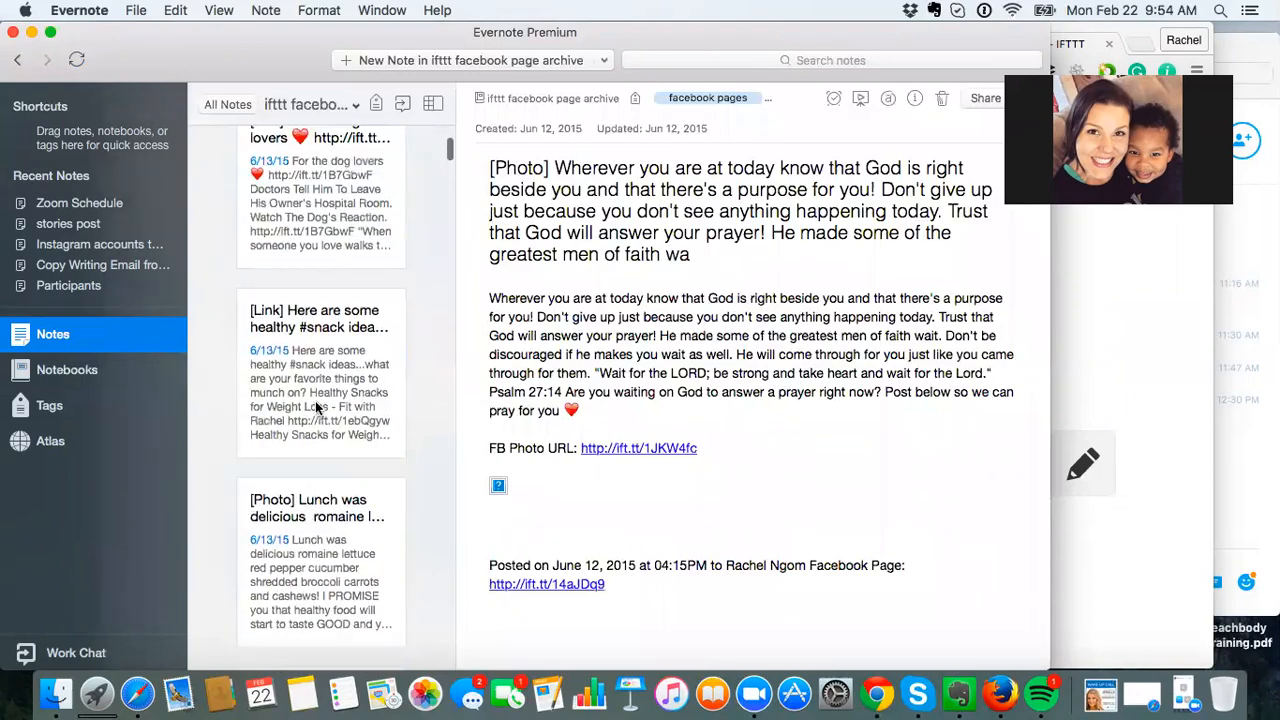
scroll(down, 3)
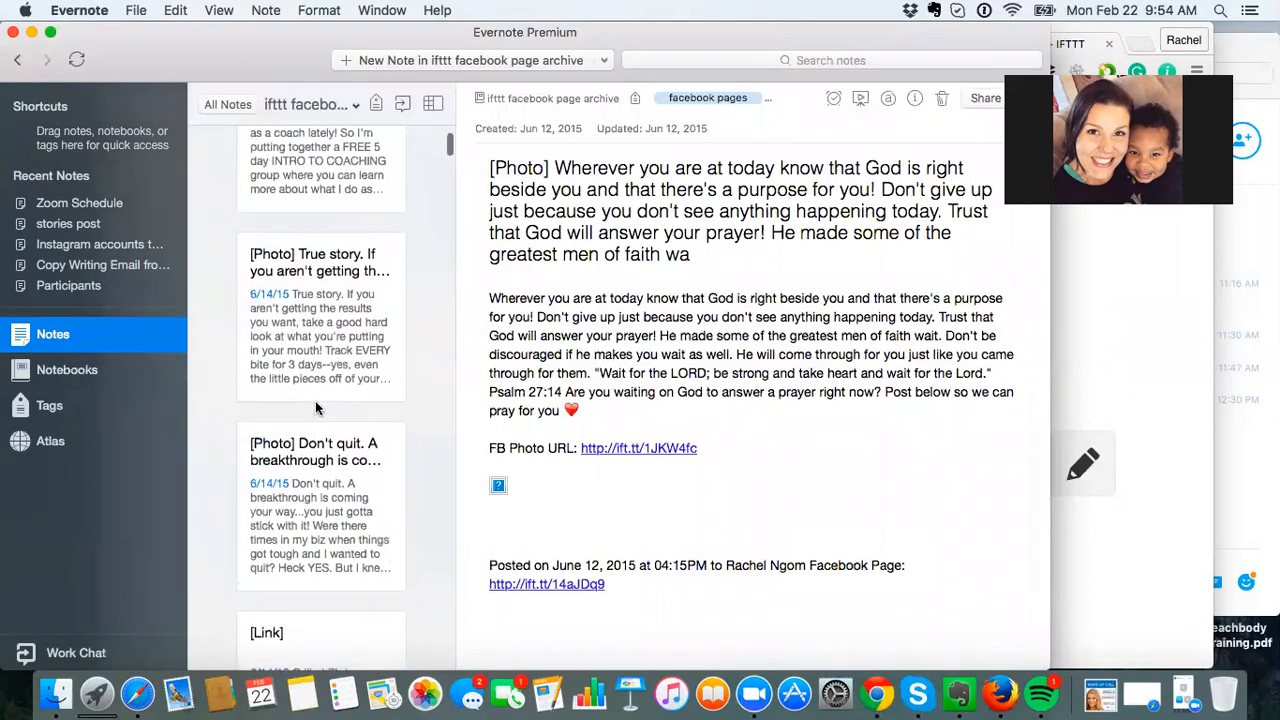
scroll(down, 3)
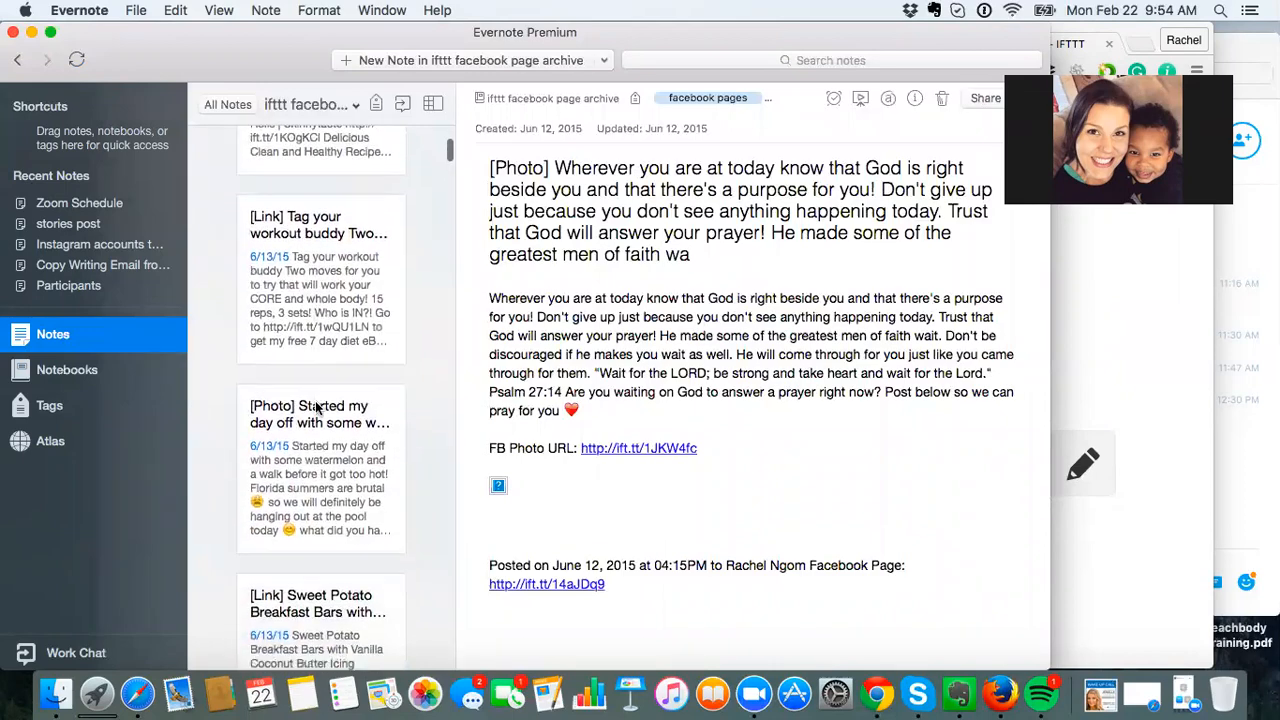
scroll(down, 3)
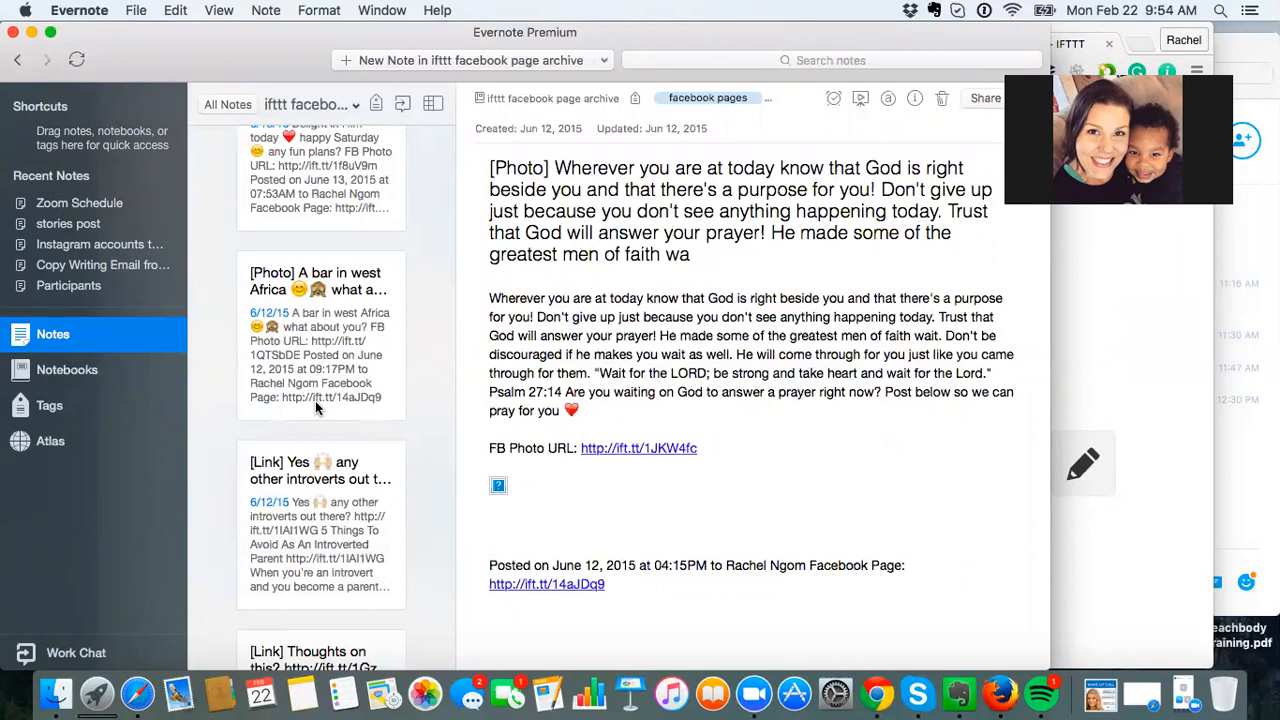
scroll(down, 3)
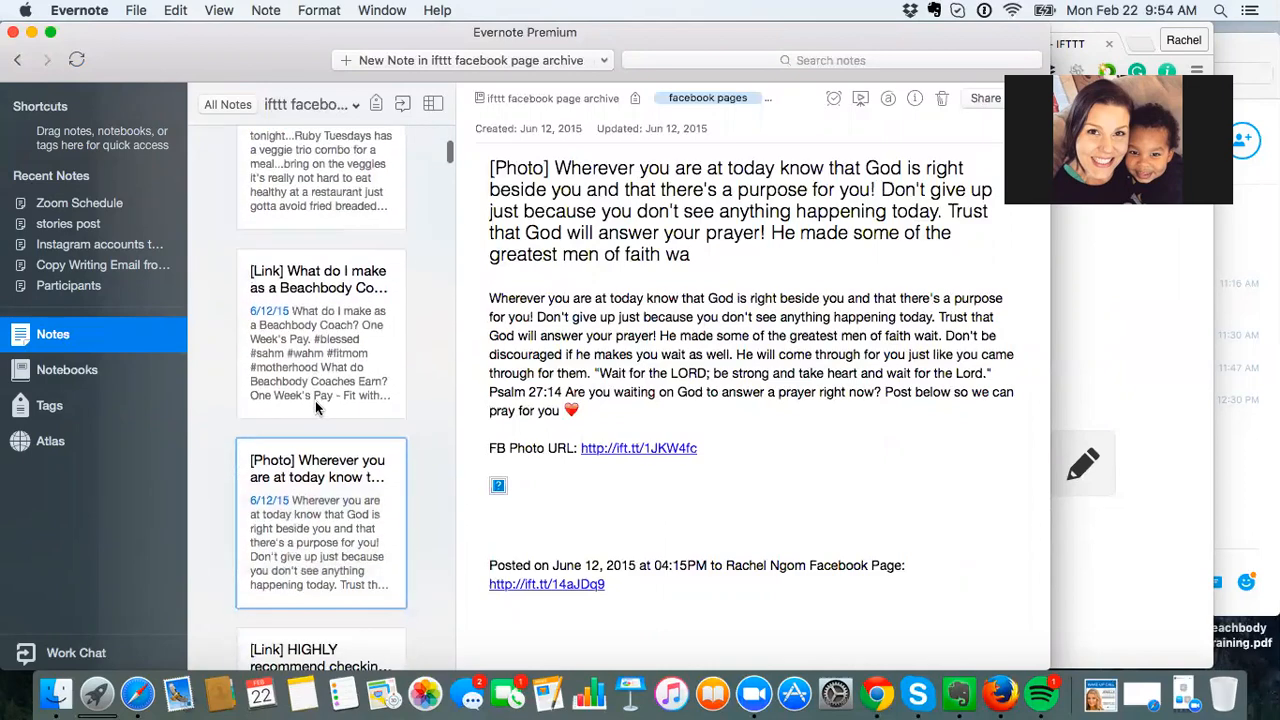
scroll(down, 3)
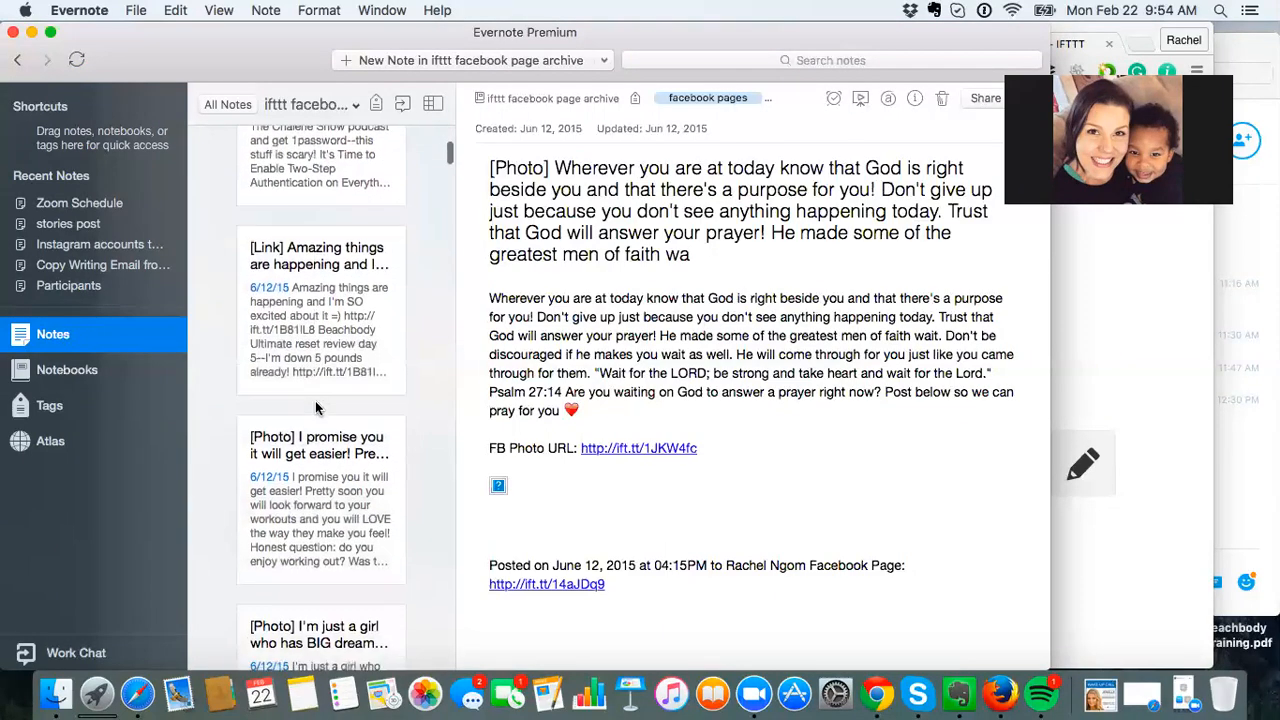
click(320, 390)
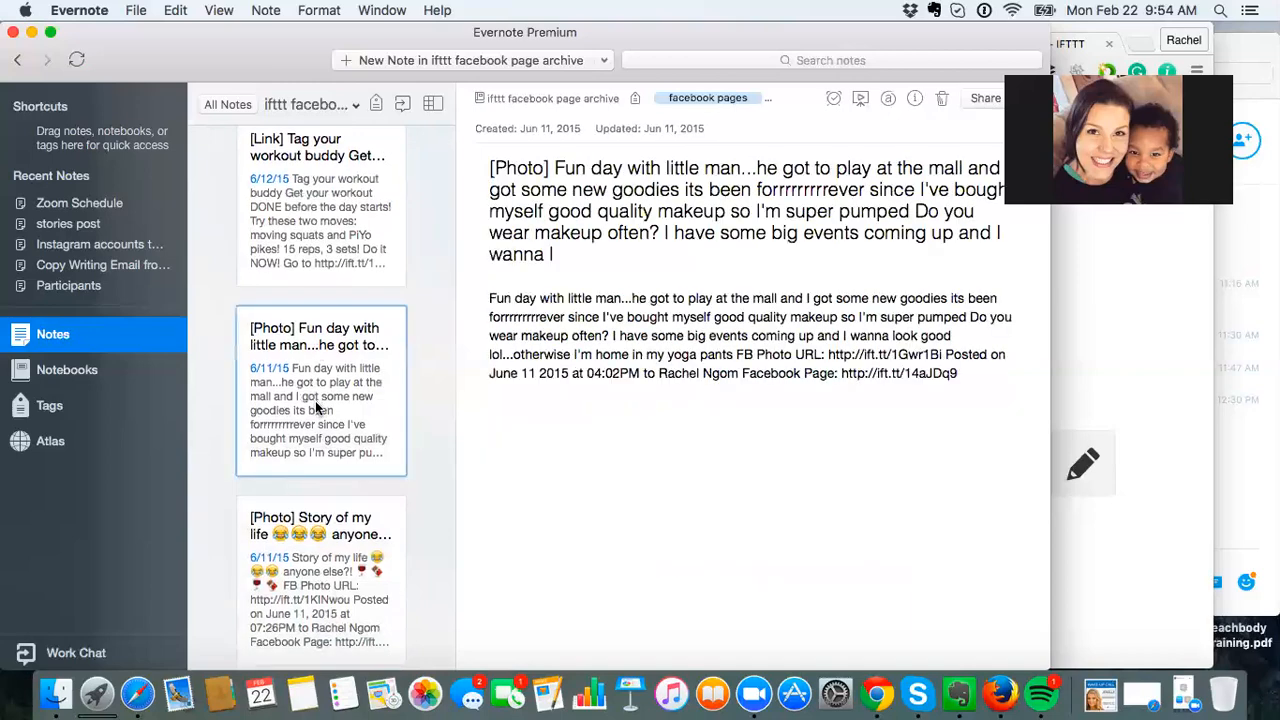
scroll(down, 3)
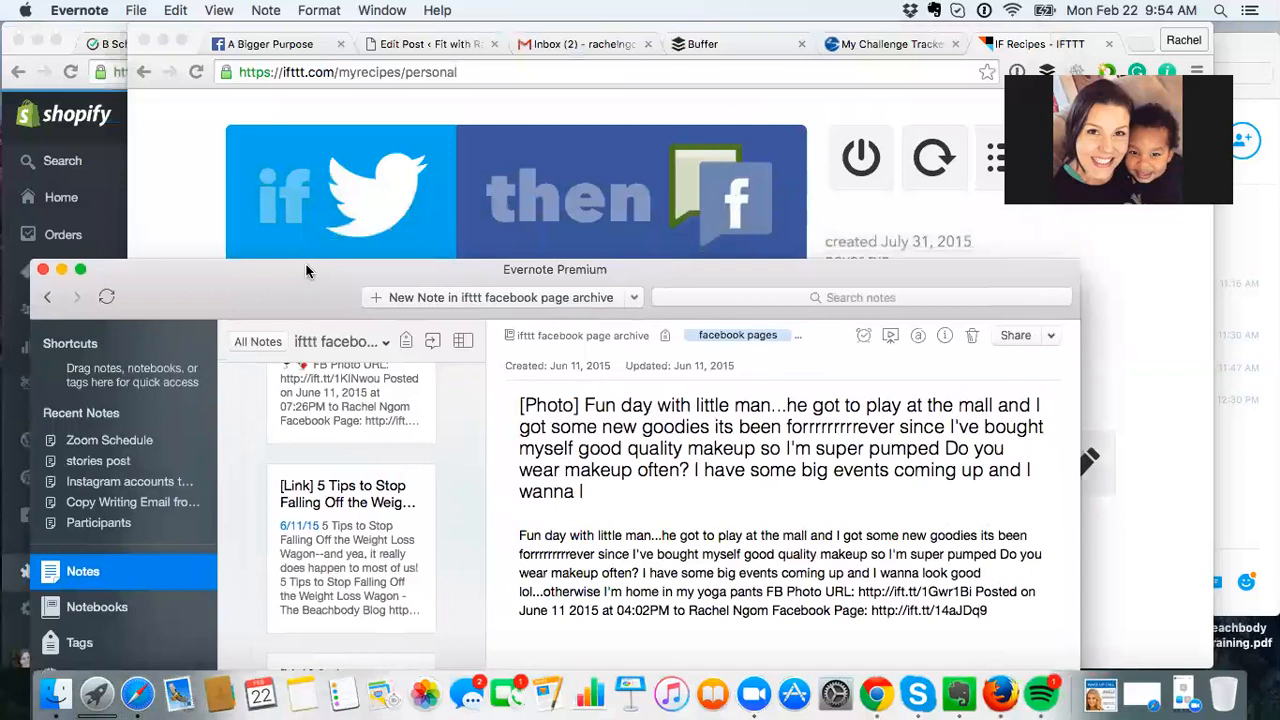
mouse_move(156, 210)
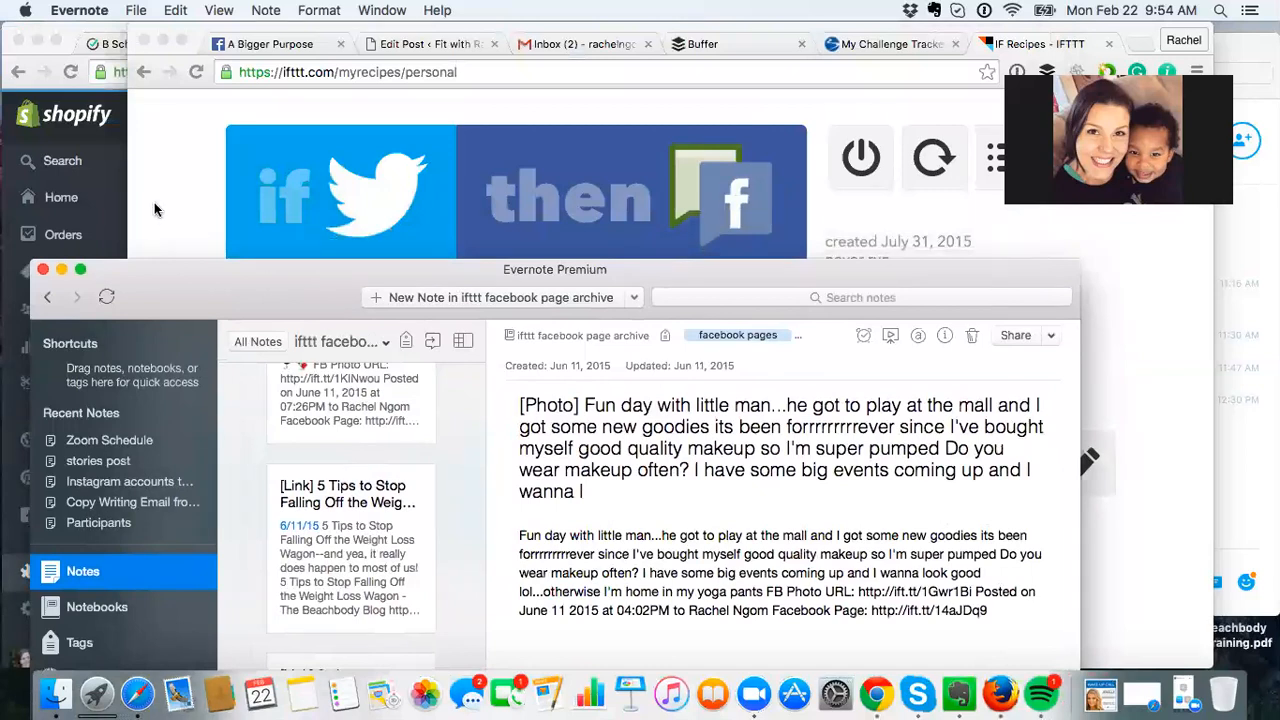
mouse_move(970, 72)
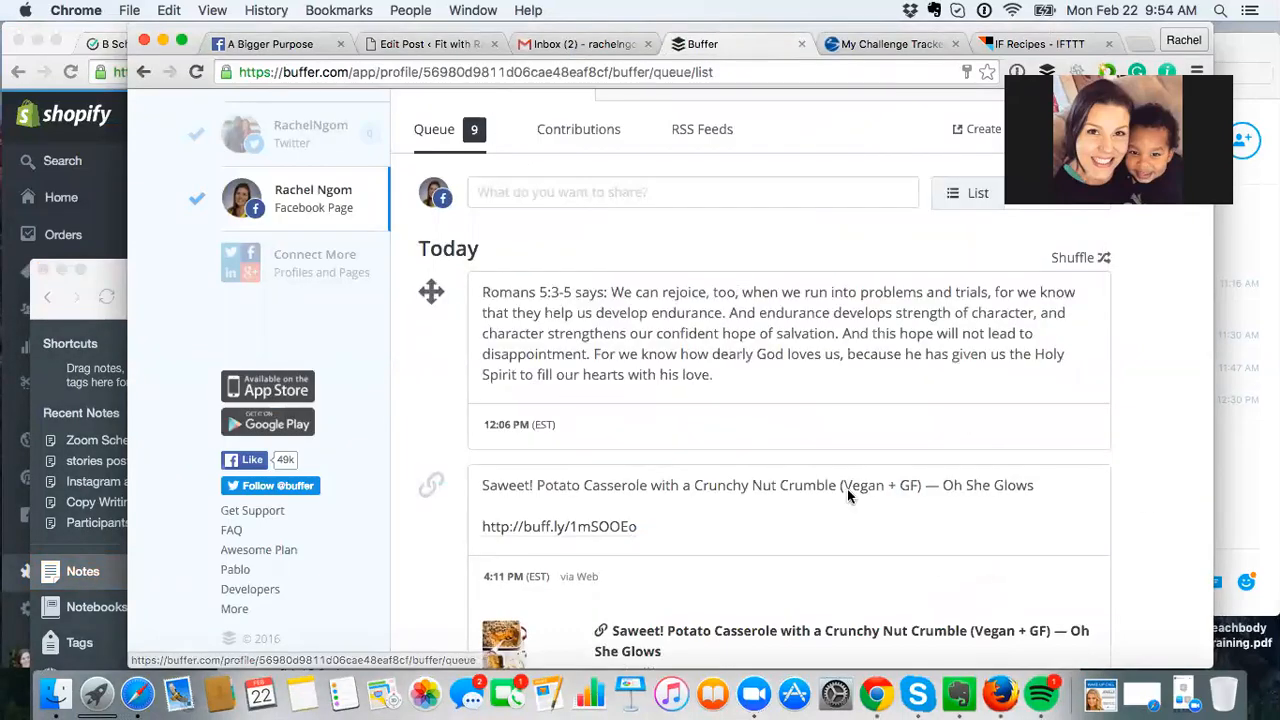
Step: Scroll Buffer's Facebook Page queue to Friday 26th February, then go back to IFTTT Recipes
scroll(down, 3)
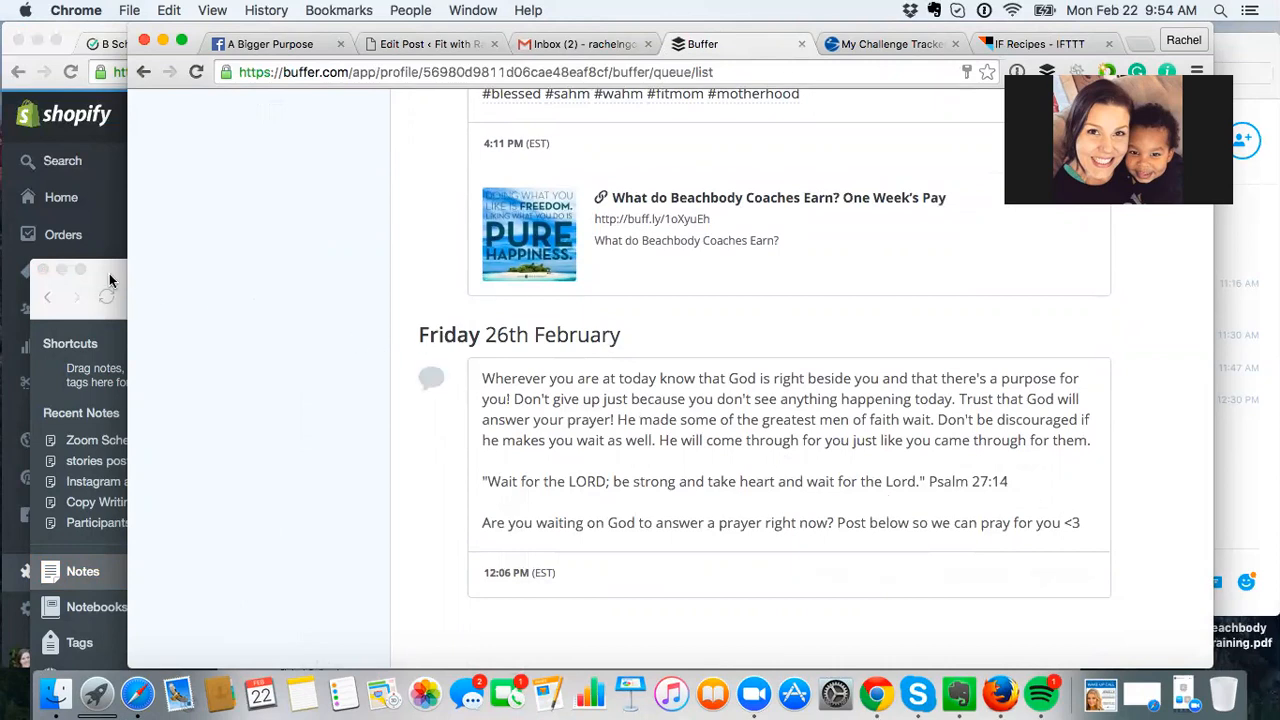
click(1040, 44)
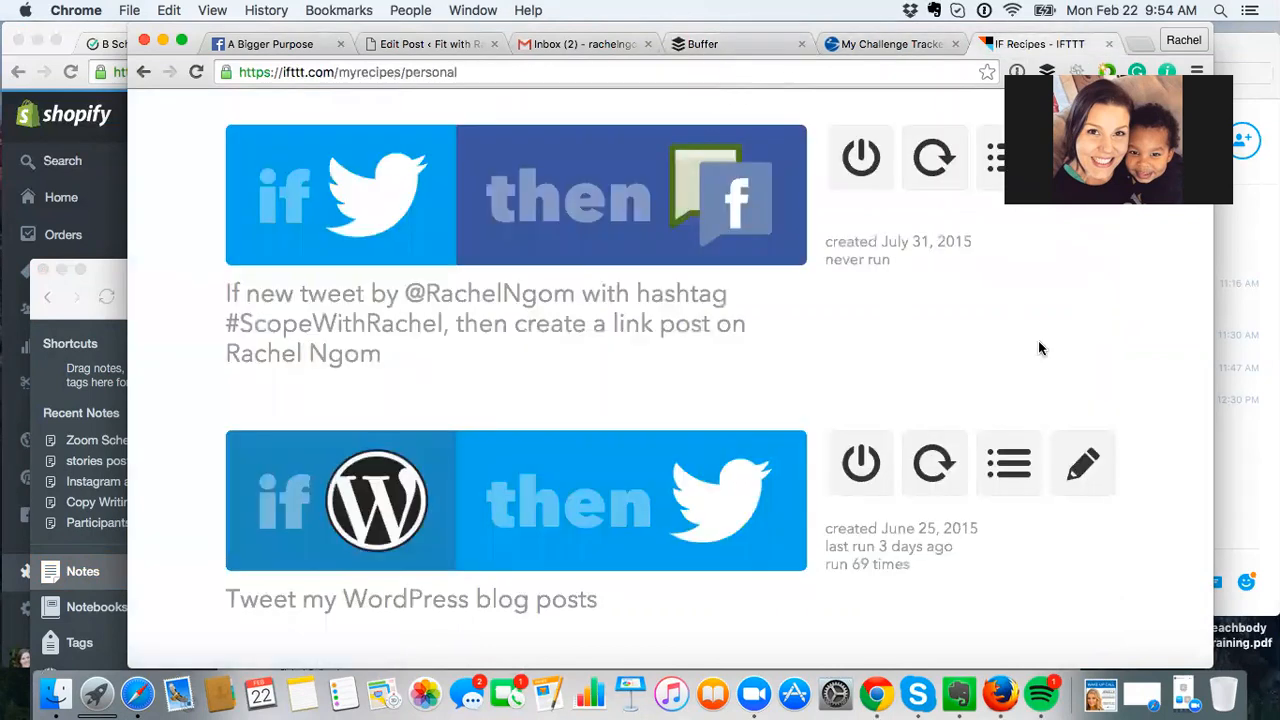
scroll(down, 3)
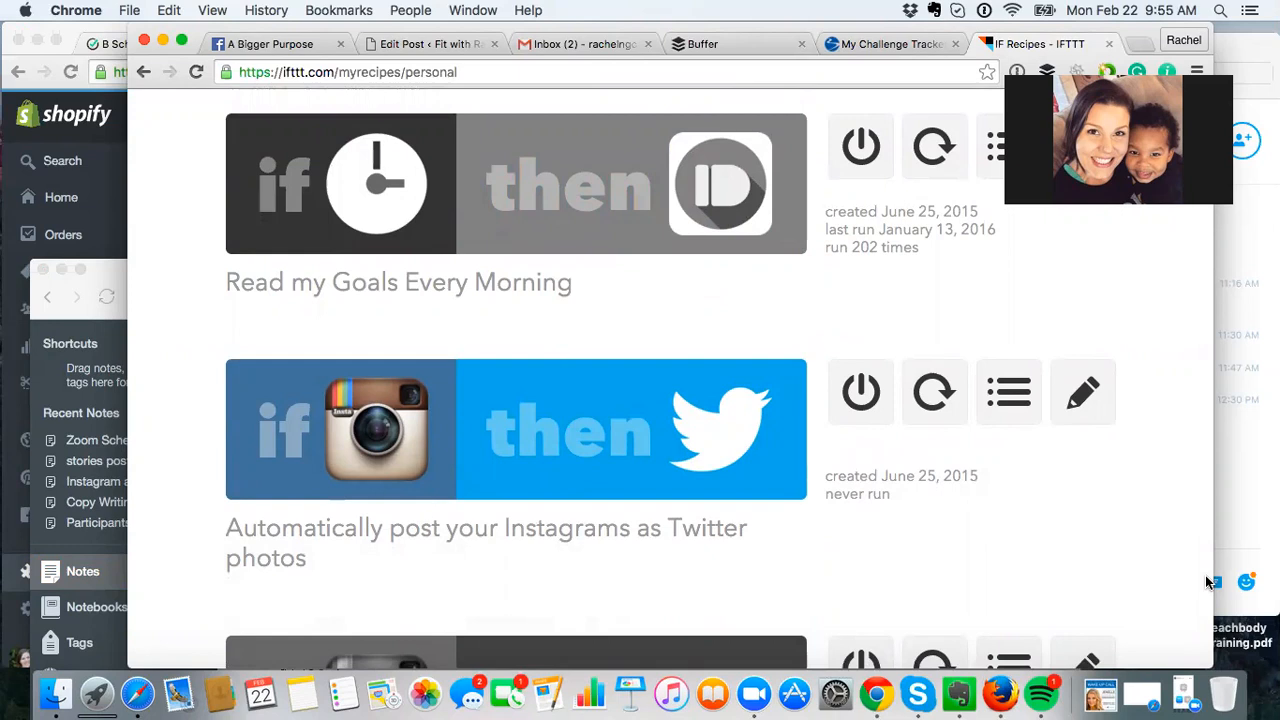
mouse_move(1056, 552)
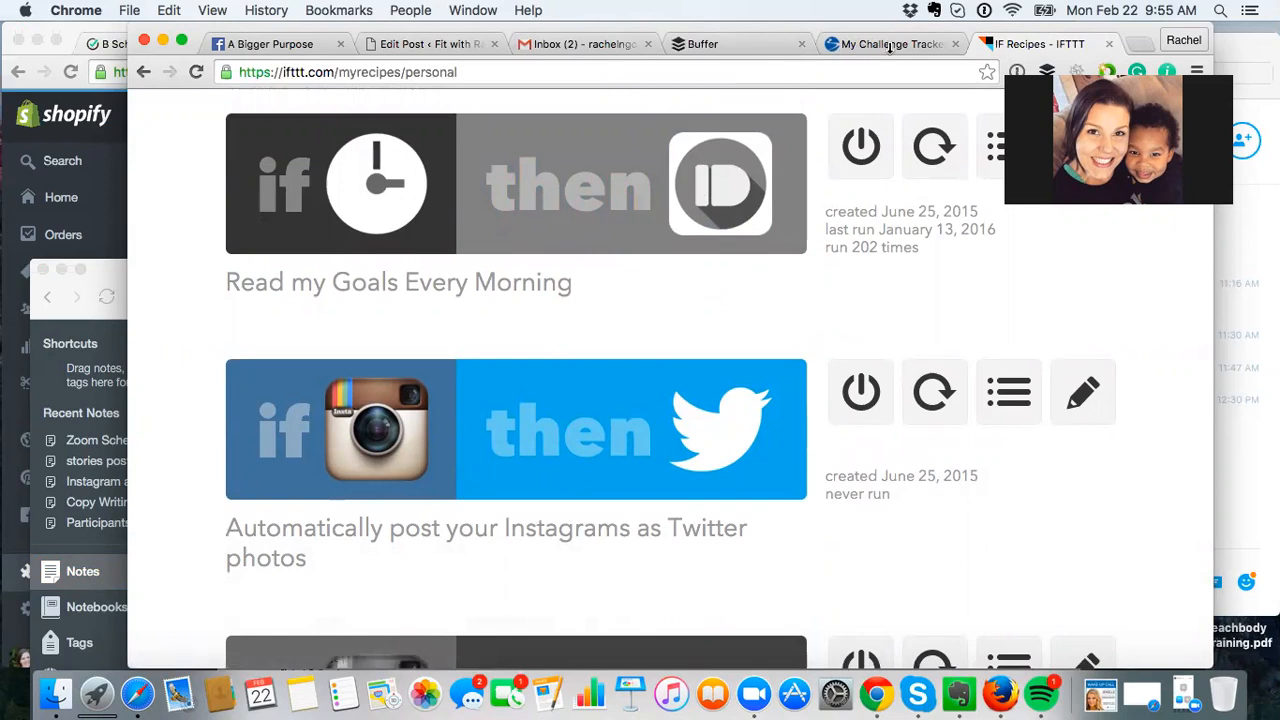
mouse_move(884, 48)
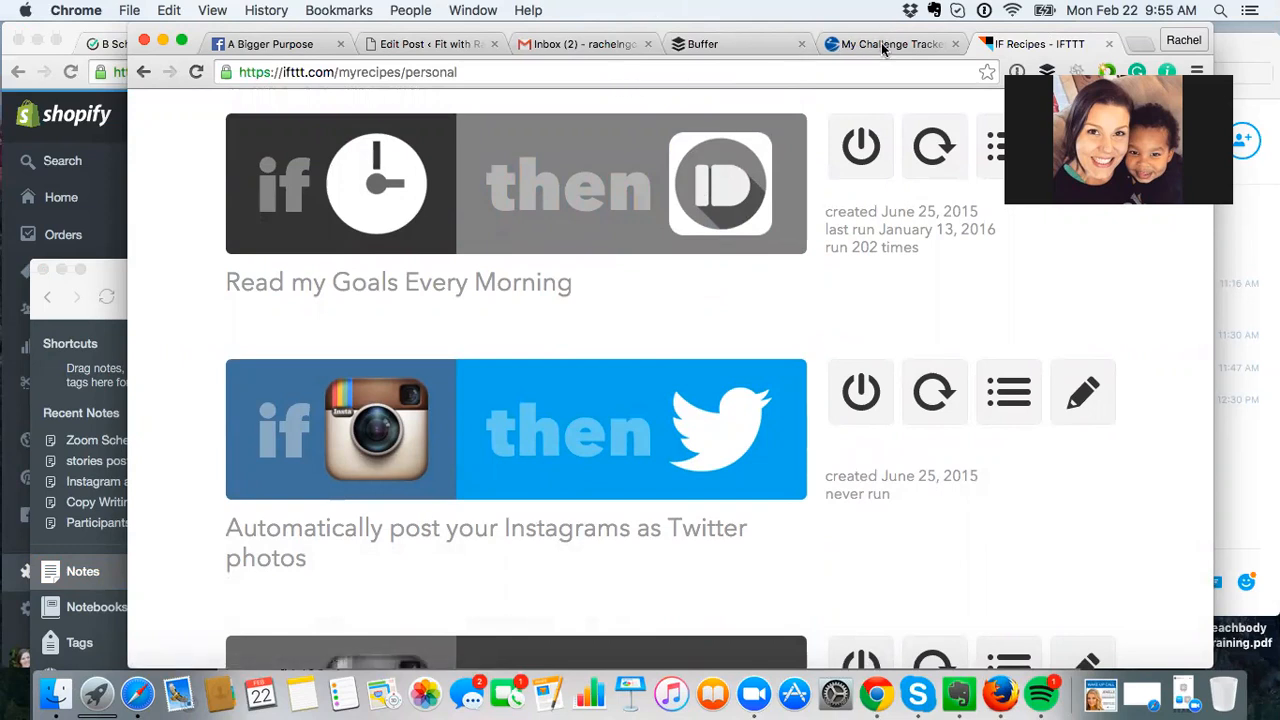
mouse_move(922, 268)
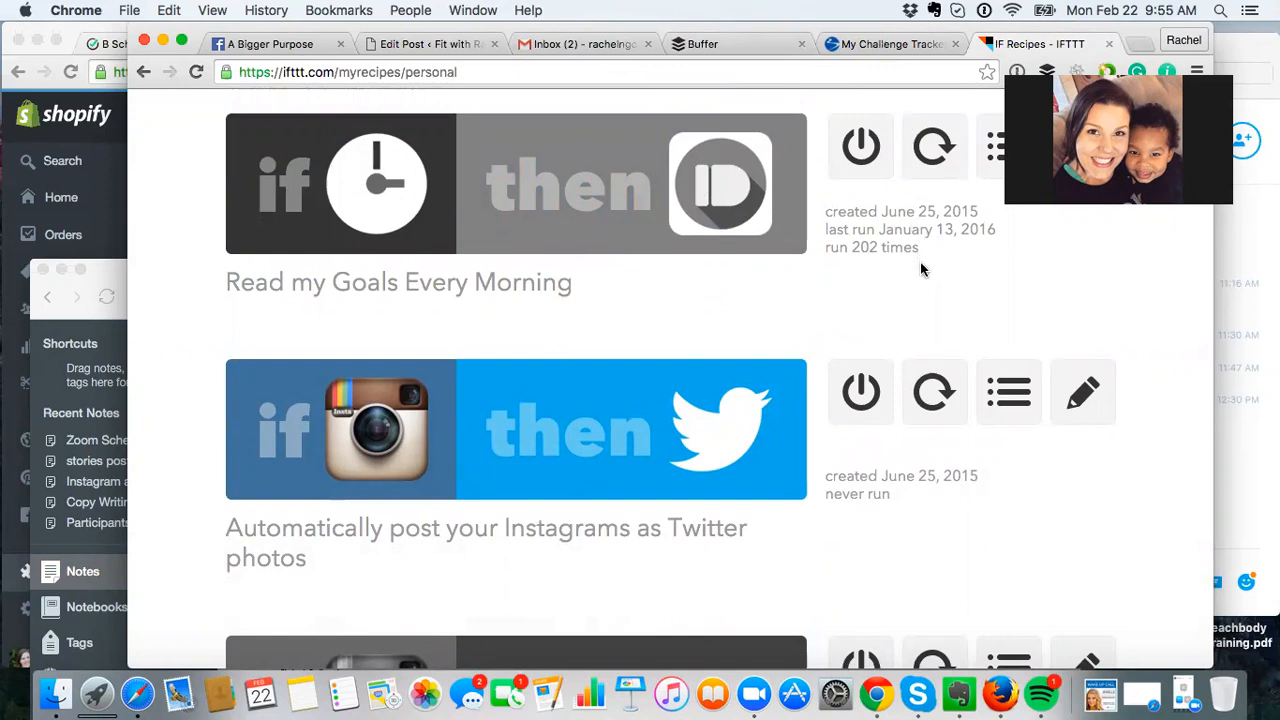